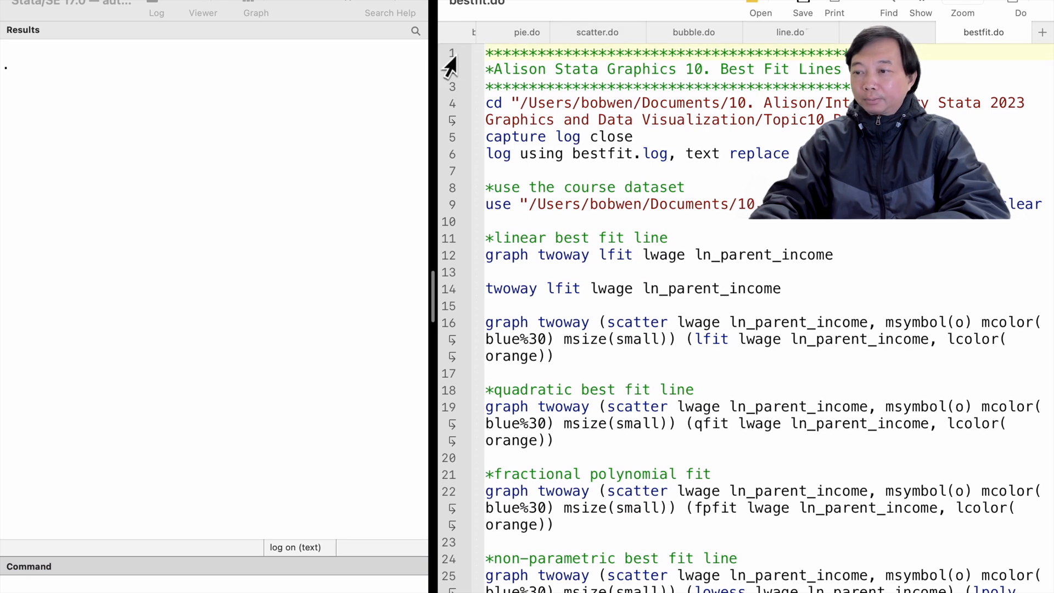
- Select the first lfit graph commands for lwage on ln_parent_income in bestfit.do
{"action": "left_click_drag", "start_coordinate": [484, 52], "coordinate": [484, 154]}
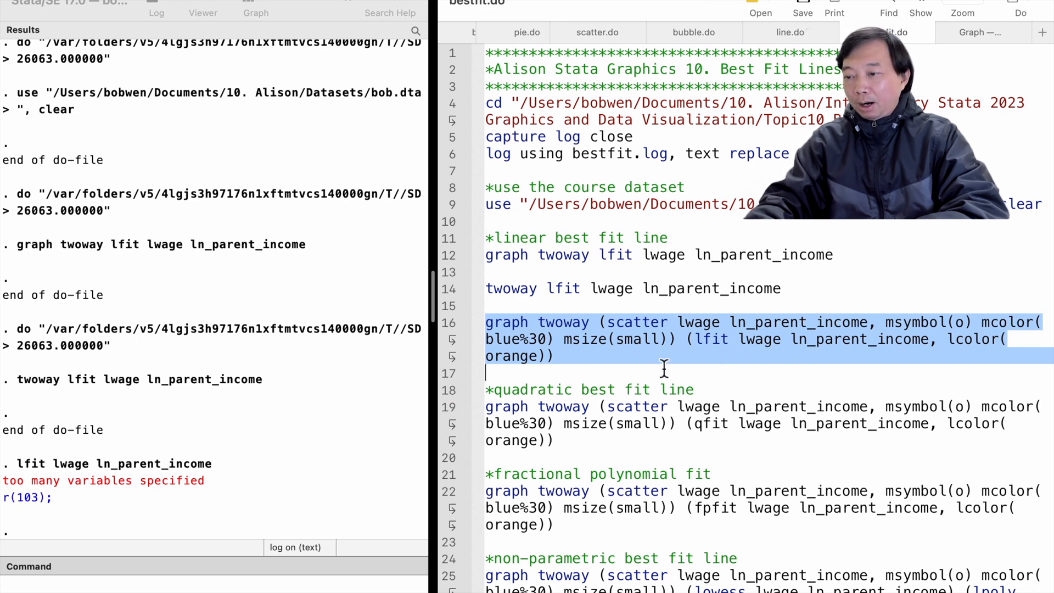
{"action": "mouse_move", "coordinate": [489, 365]}
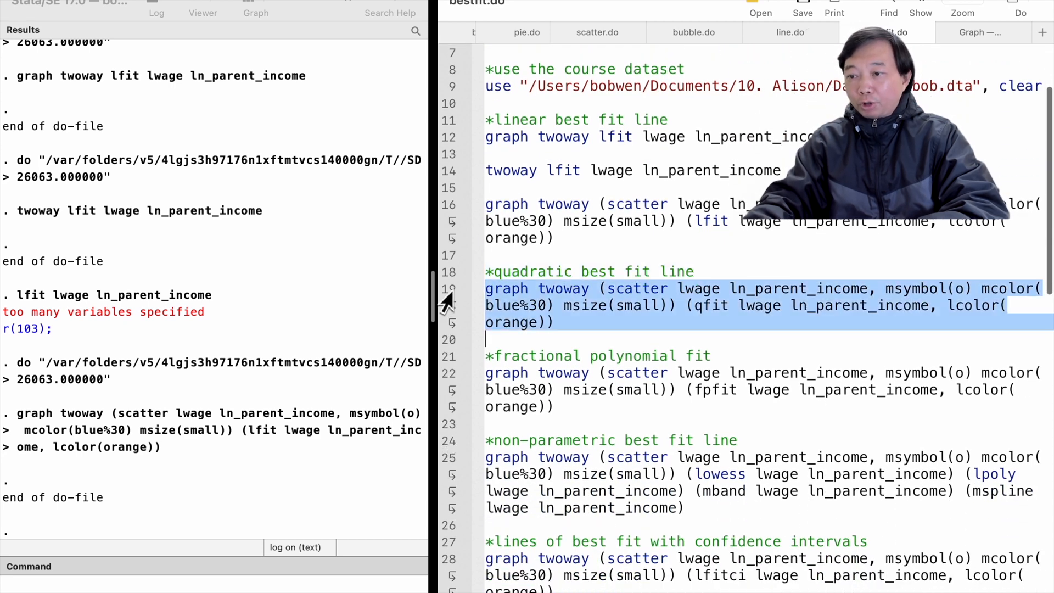
{"action": "mouse_move", "coordinate": [839, 317]}
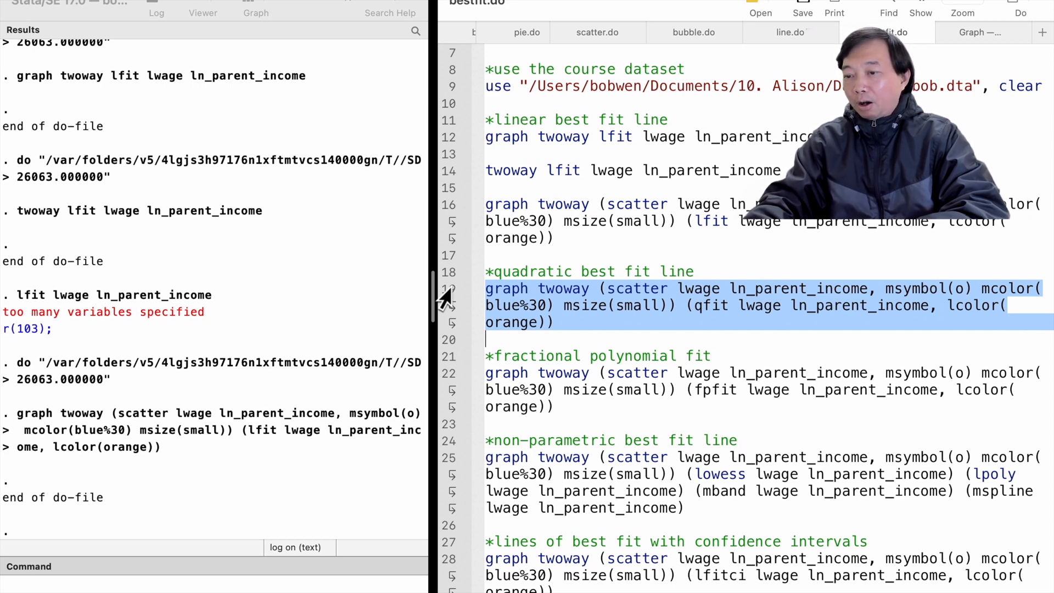
- View the orange quadratic-fit scatter graph, then return to bestfit.do
{"action": "scroll", "scroll_direction": "down", "scroll_amount": 3}
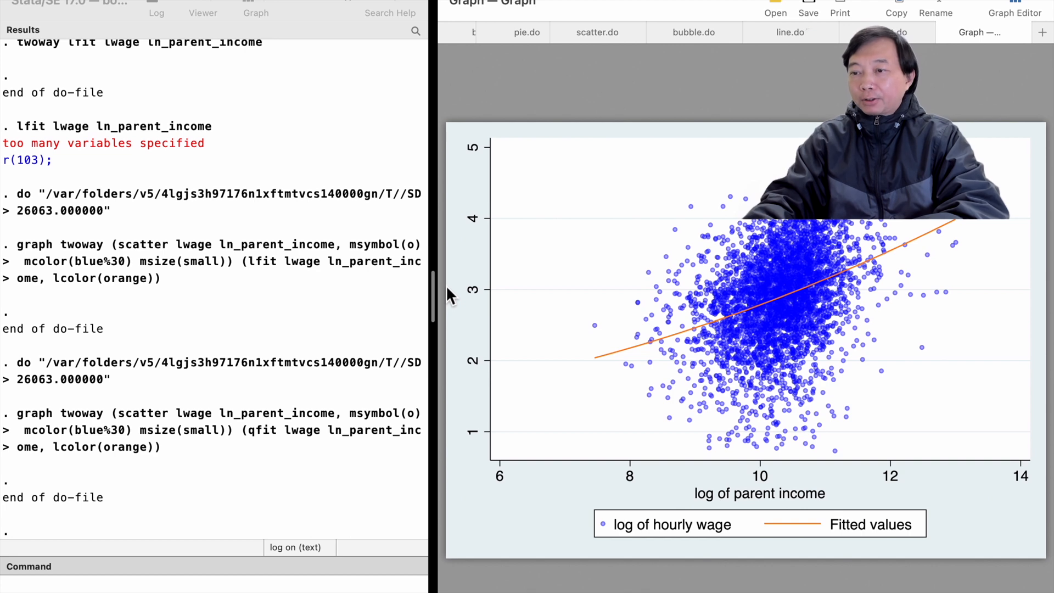
{"action": "left_click", "coordinate": [887, 31]}
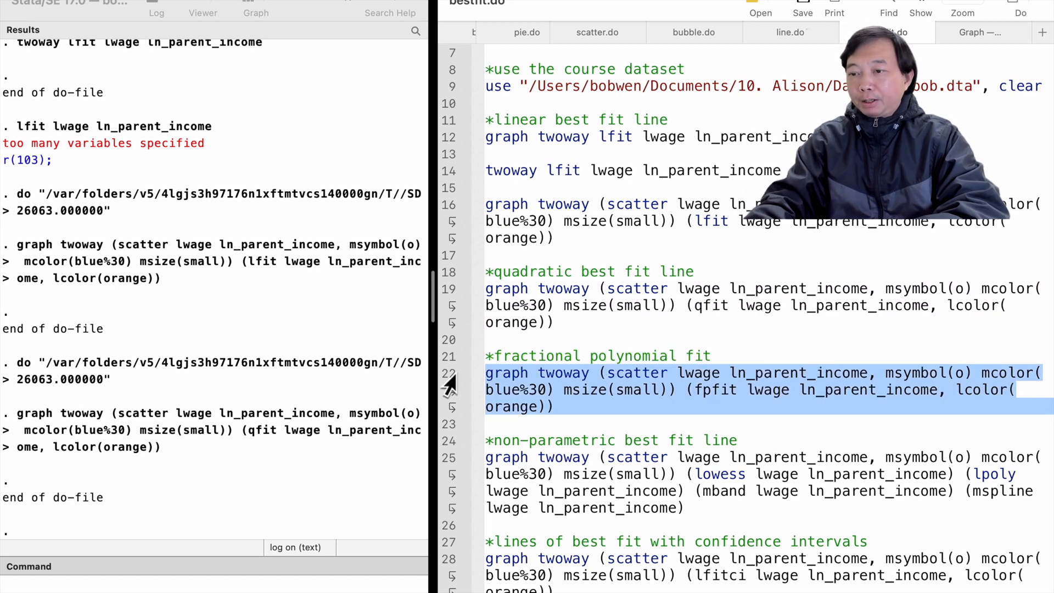
{"action": "mouse_move", "coordinate": [745, 404]}
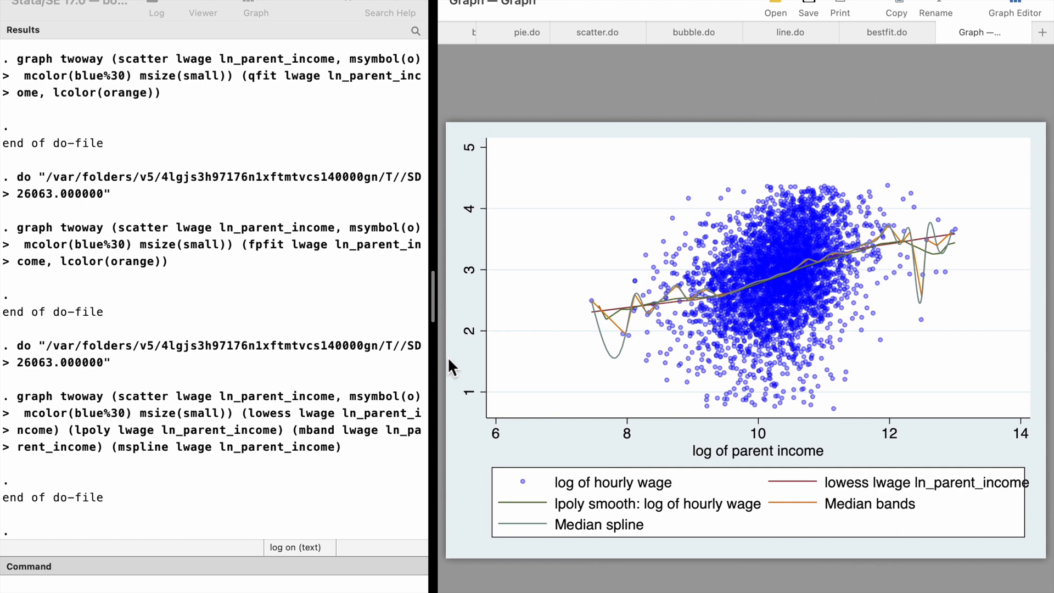
- Run the lfitci command on line 28 and return to bestfit.do
{"action": "left_click", "coordinate": [886, 31]}
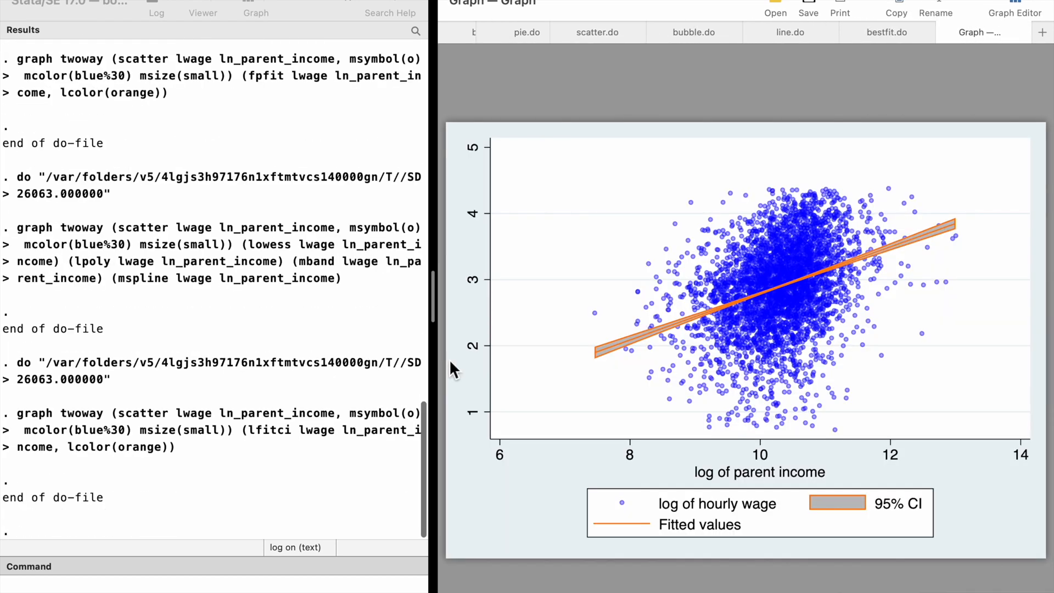
{"action": "mouse_move", "coordinate": [461, 356]}
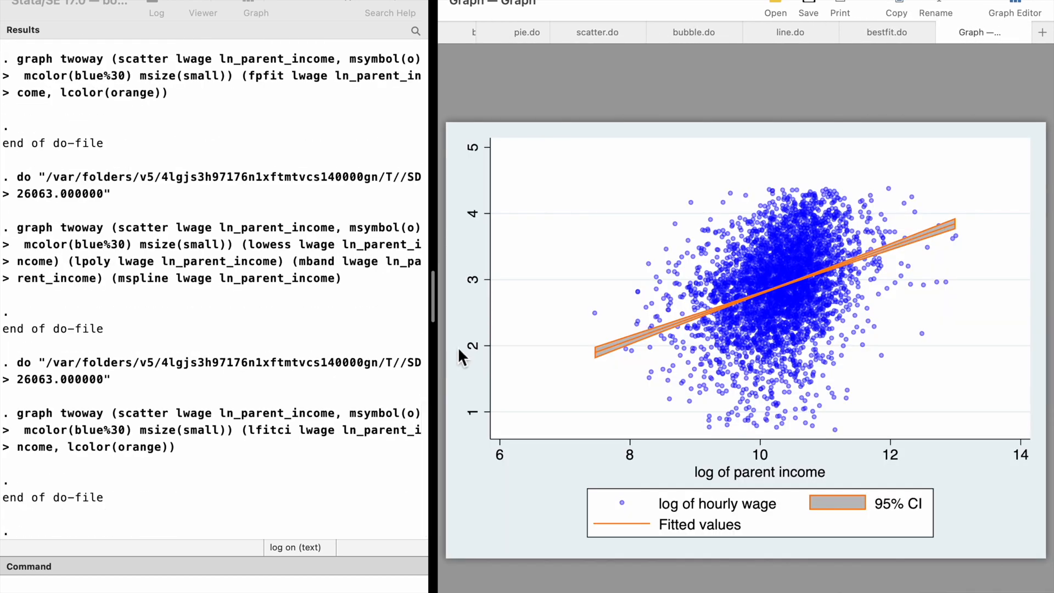
{"action": "left_click", "coordinate": [887, 32]}
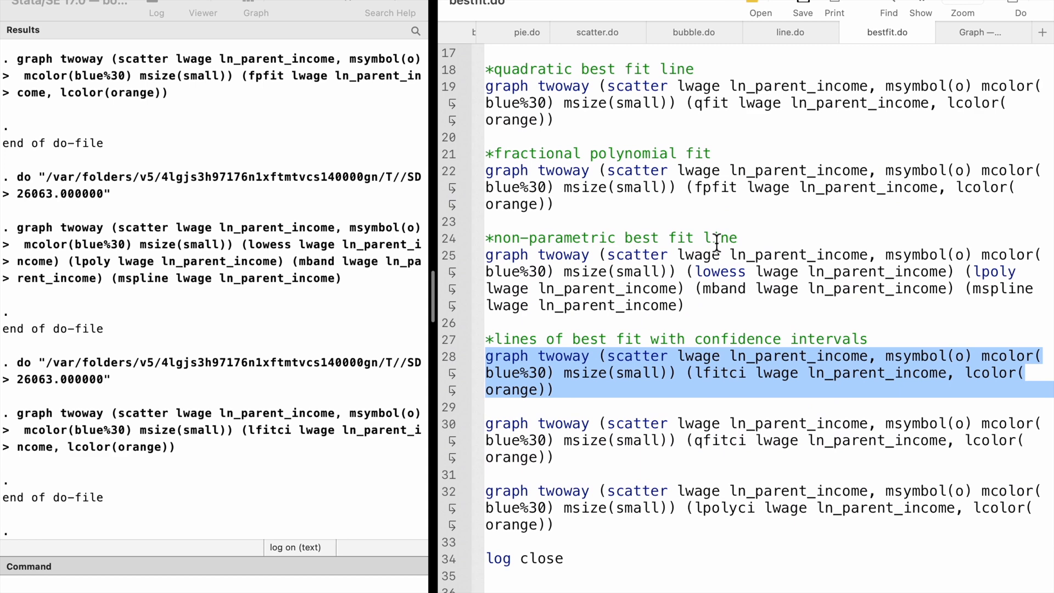